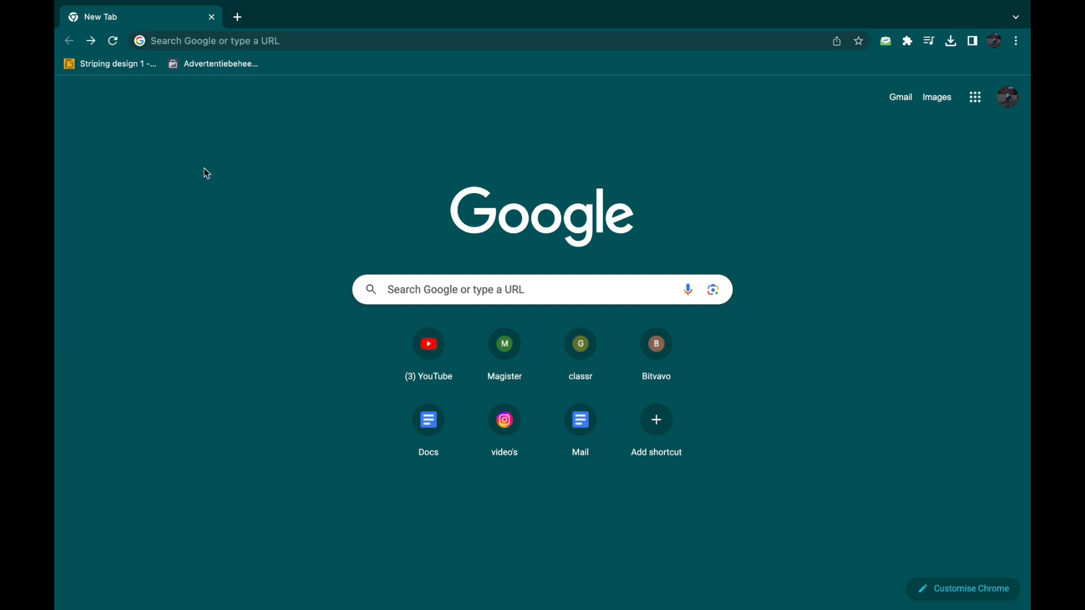
- Load freetips.com/bonus-code/stake-promo-code/ via the address bar's autocomplete suggestion
left_click(277, 40)
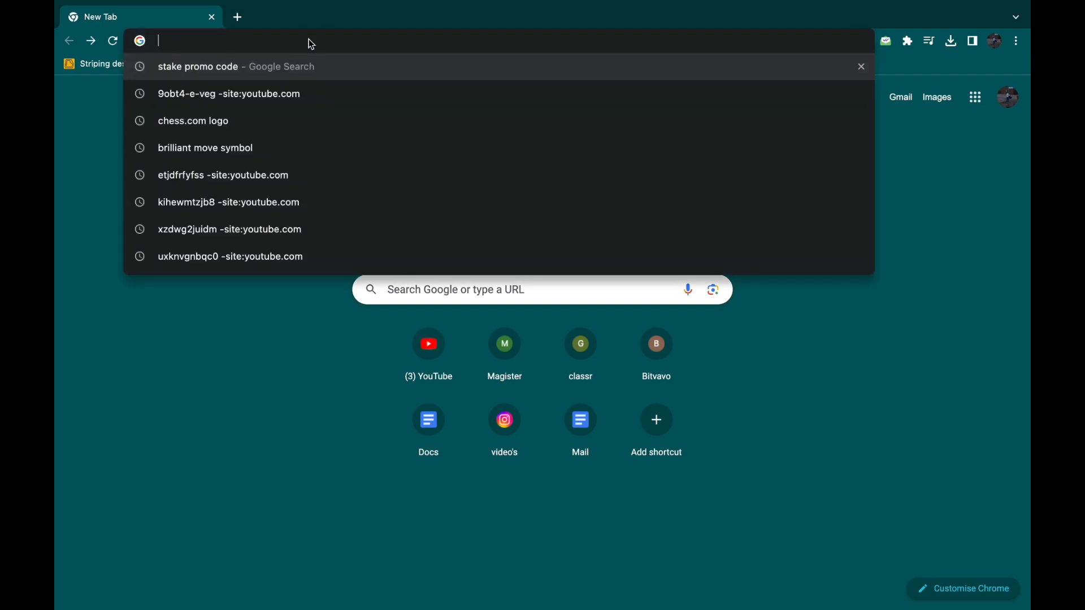
type("freetips.com/bonus-code")
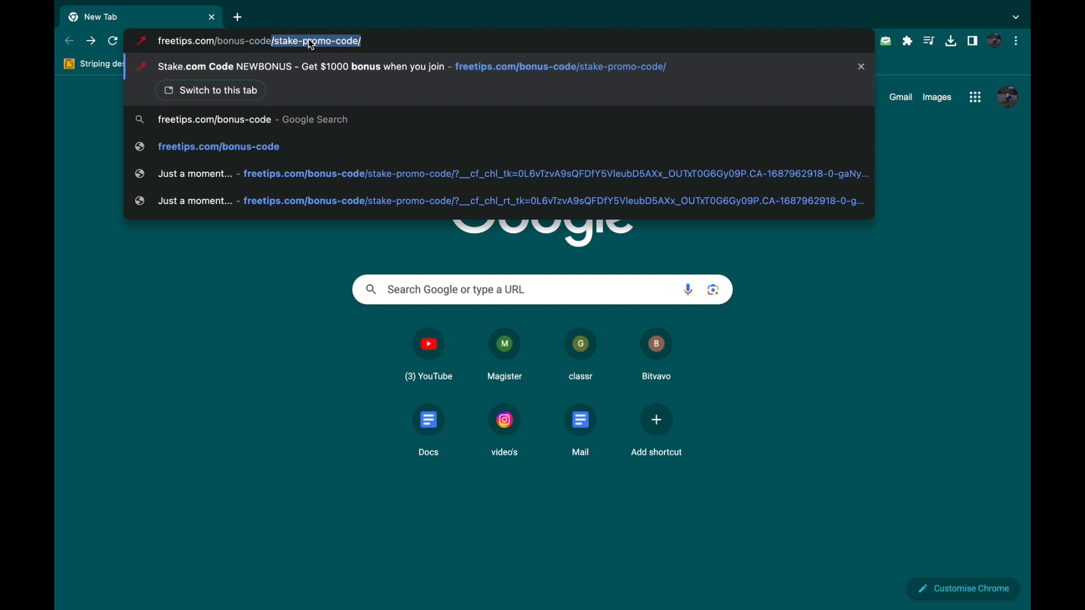
type("stake-promo-code/")
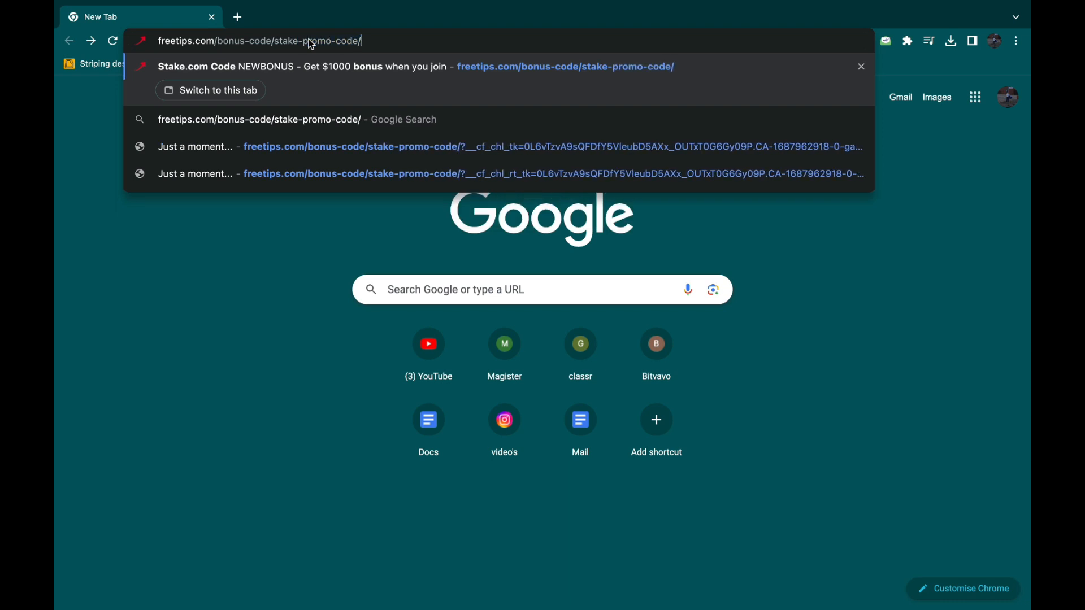
key("Enter")
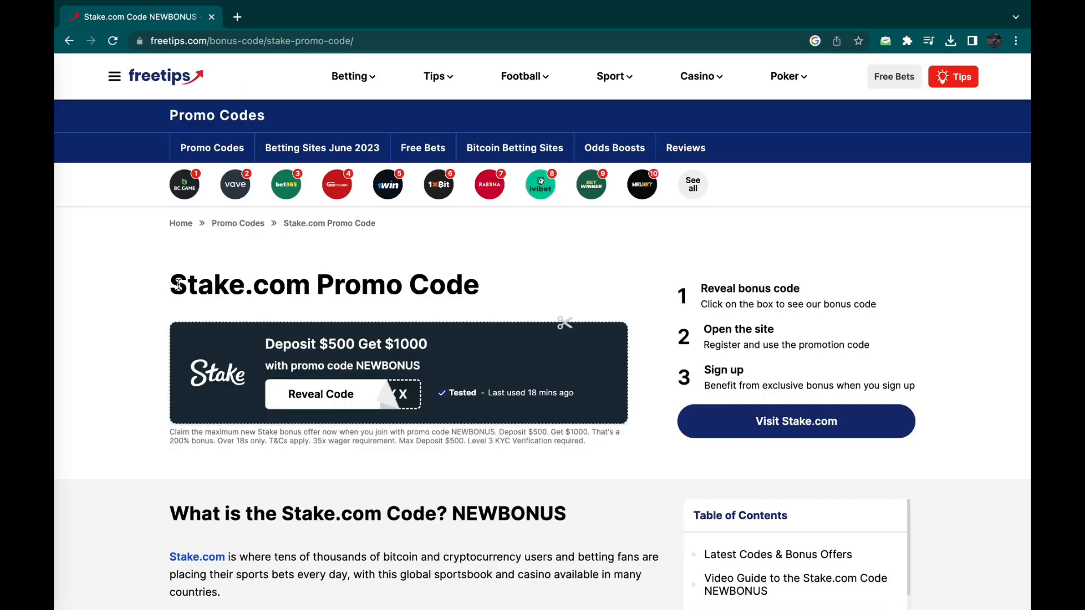
- Reveal the NEWBONUS code in the promo box and close the Vave casino tab that opens
scroll("down", 3)
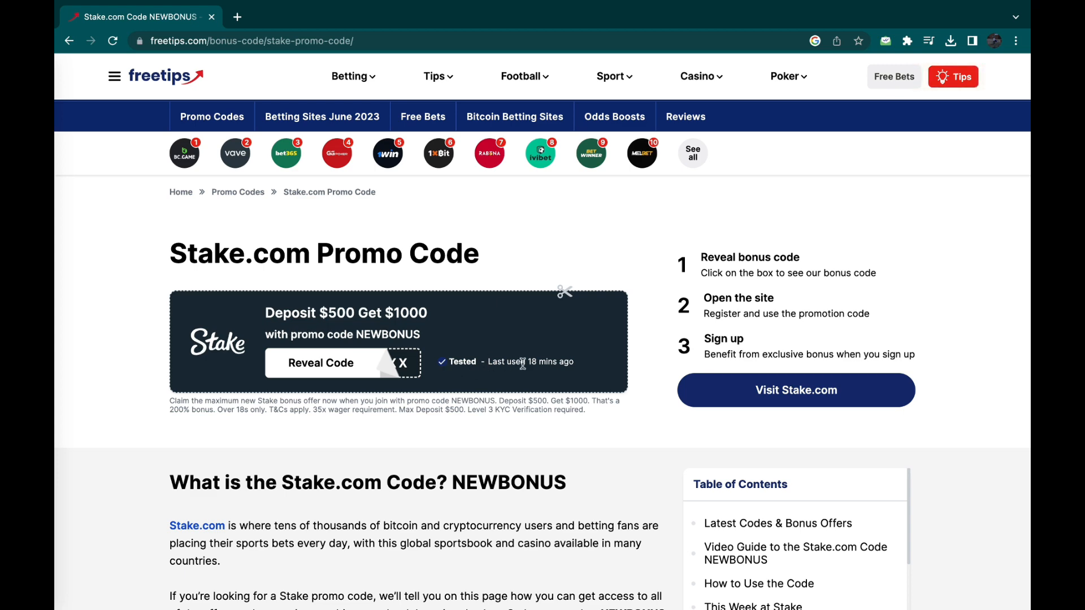
scroll("down", 3)
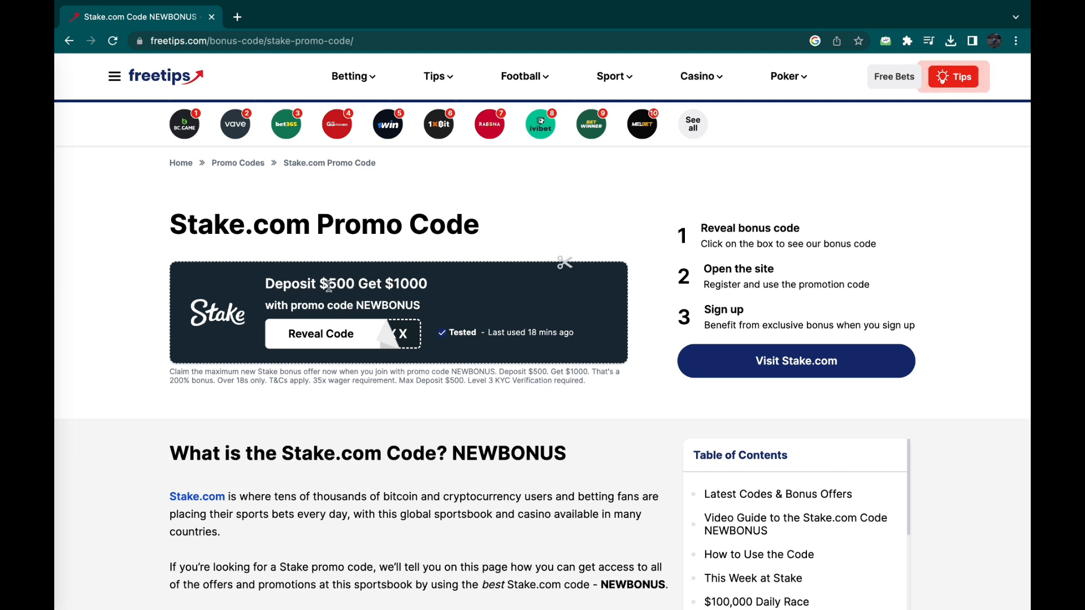
mouse_move(437, 289)
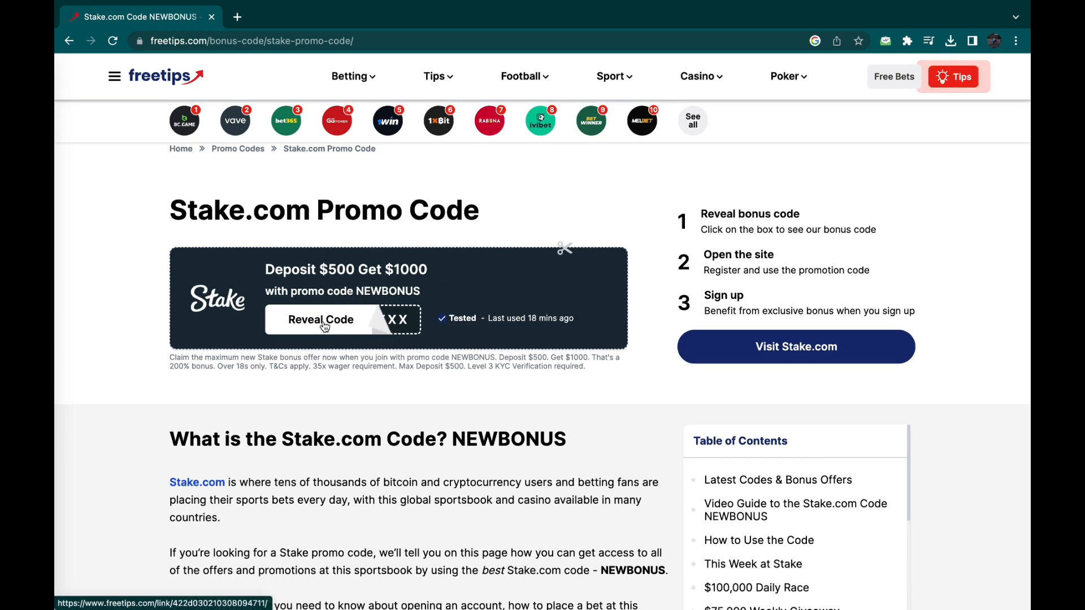
left_click(320, 318)
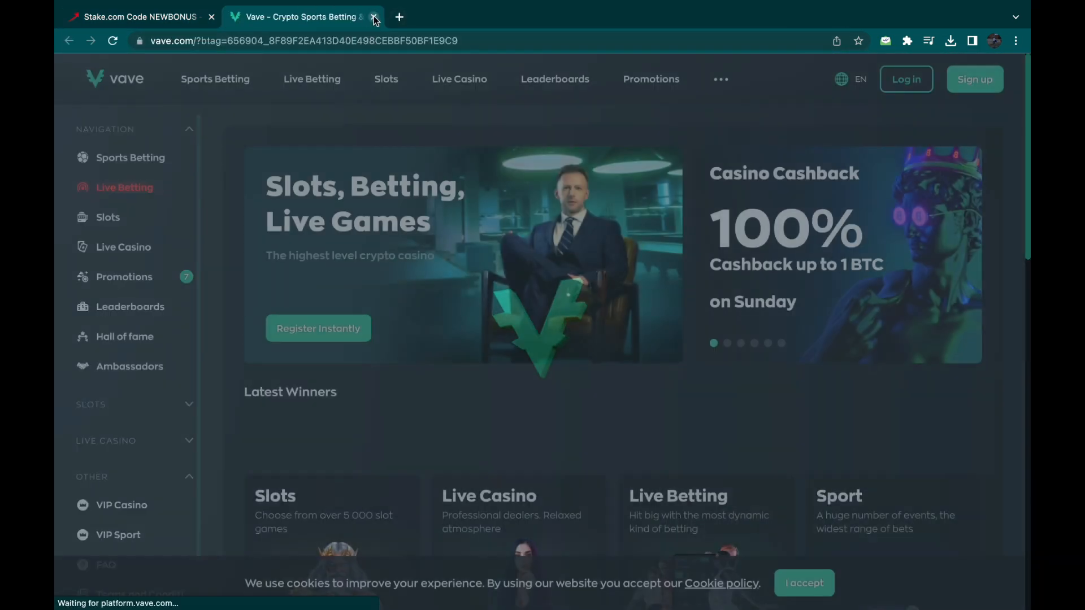
left_click(372, 17)
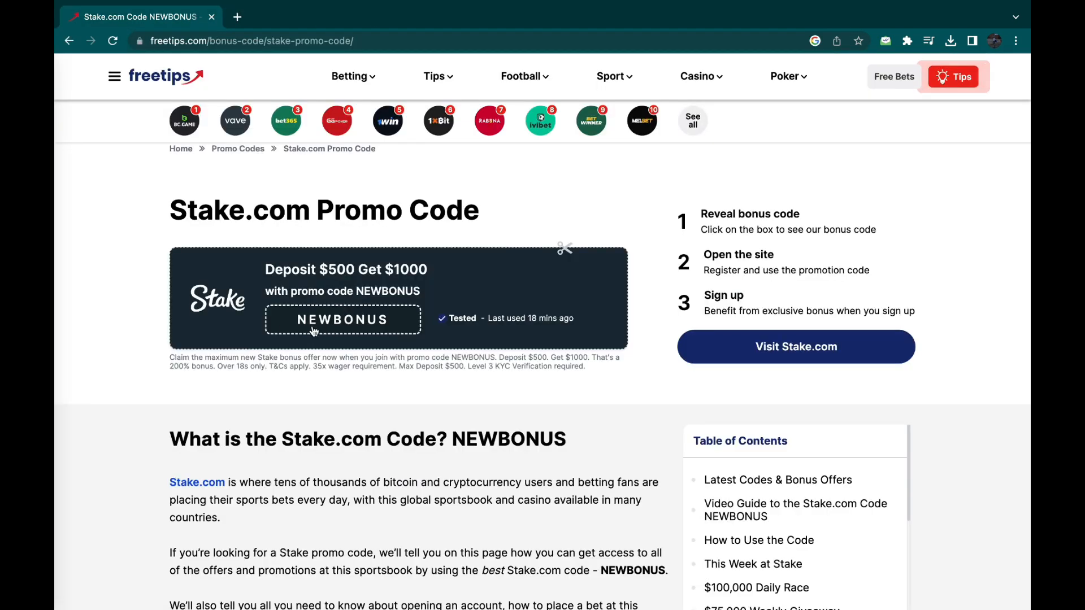